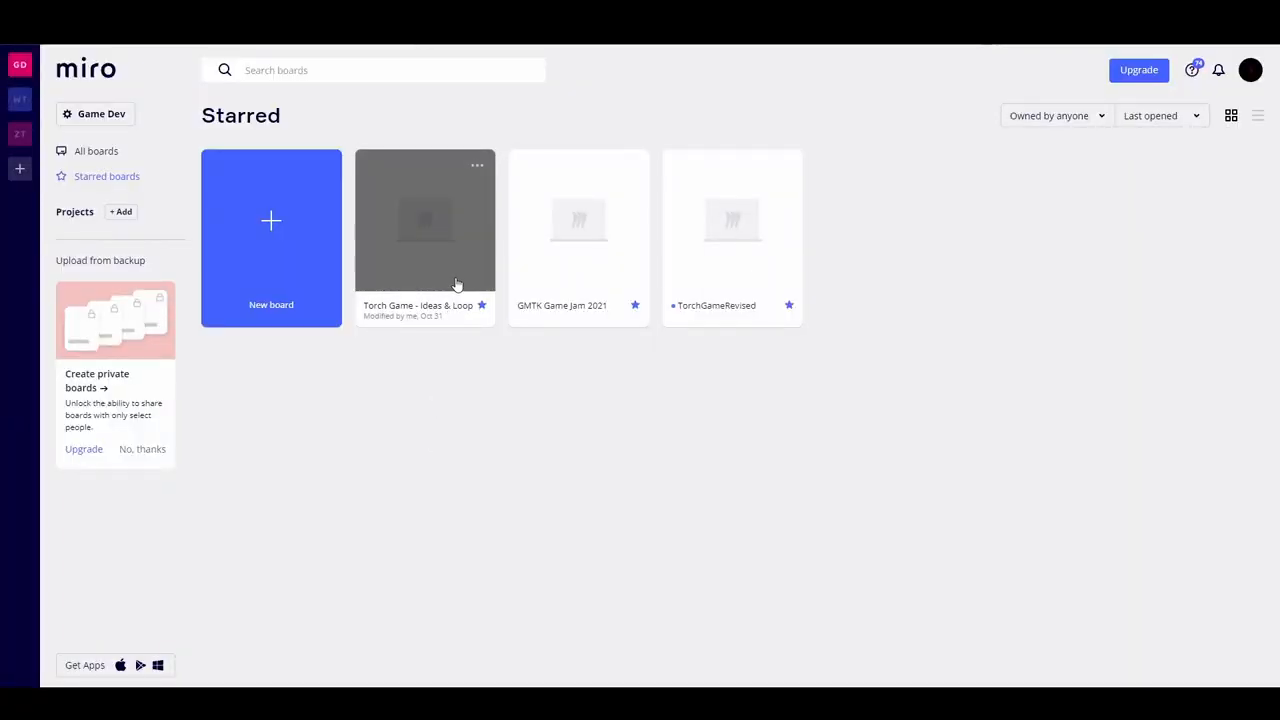
Open the 'Torch Game - Ideas & Loop' board from Miro's starred boards.
double_click(424, 220)
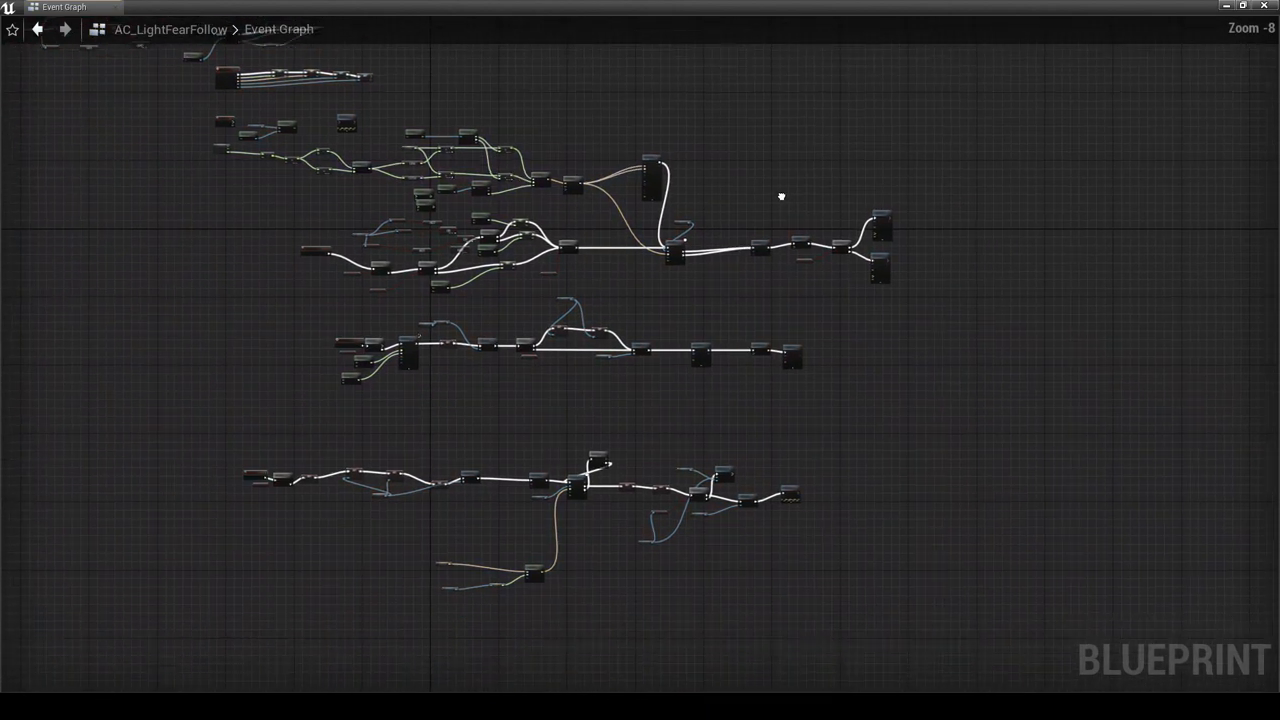
Show the StayNearPlayer function graph of the AC_LightFearFollow component.
click(276, 54)
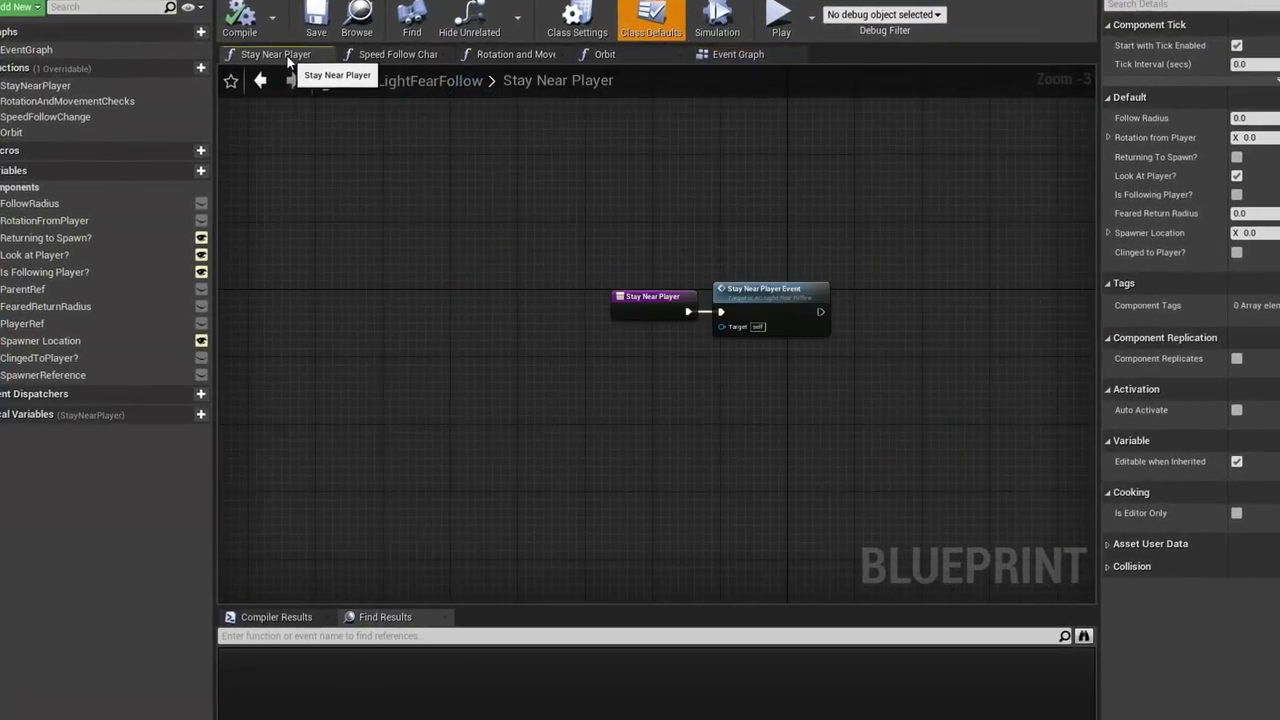
click(392, 52)
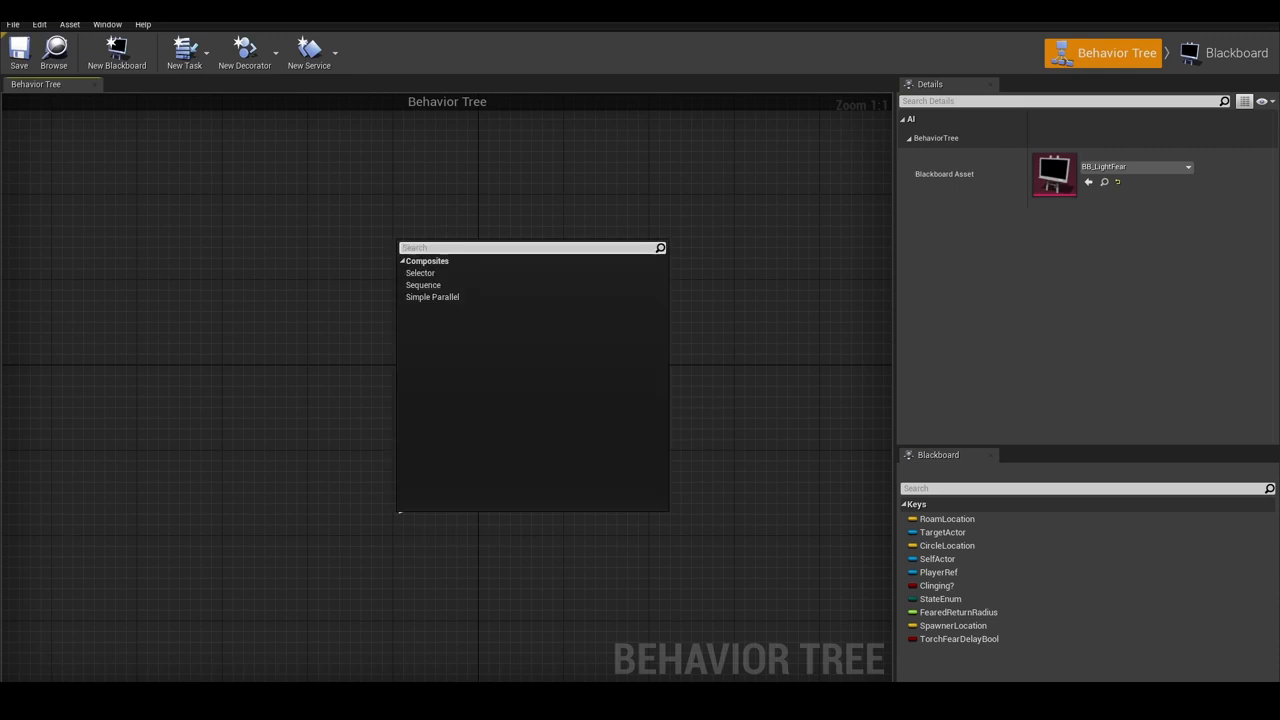
Add a Sequence composite node via 'seq' search and wire it under ROOT and the Selector.
text(seq)
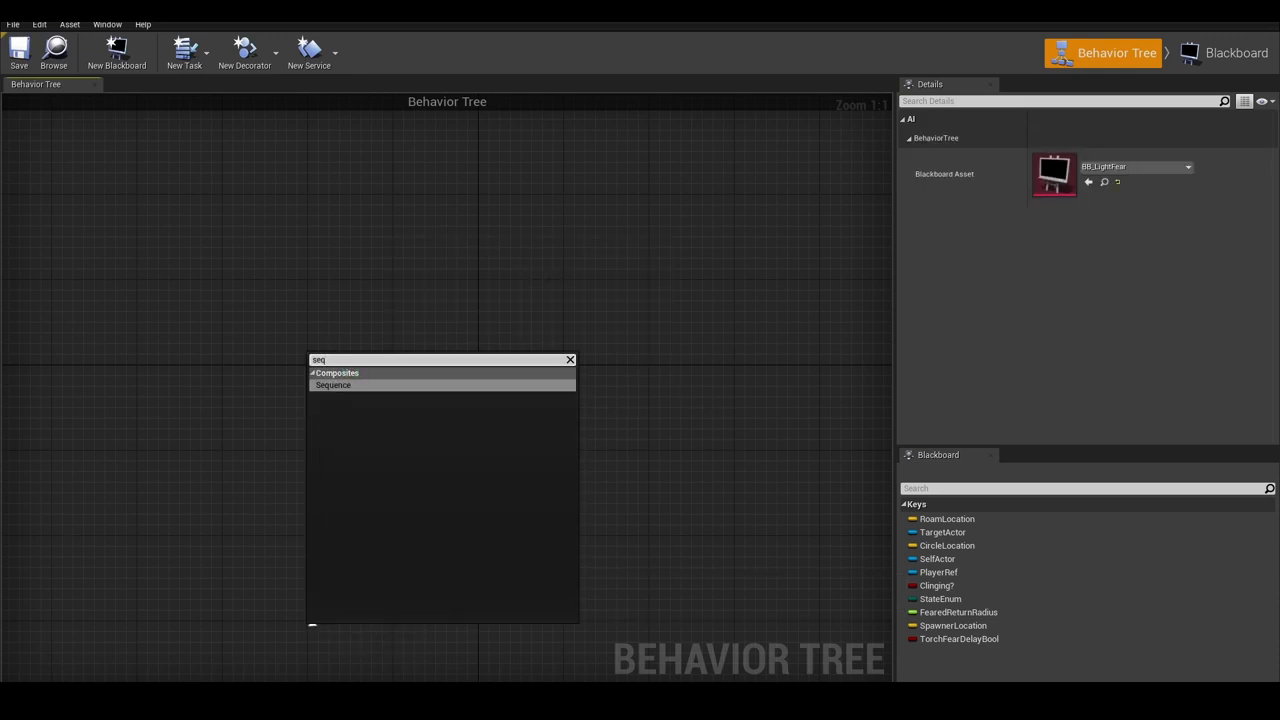
click(332, 384)
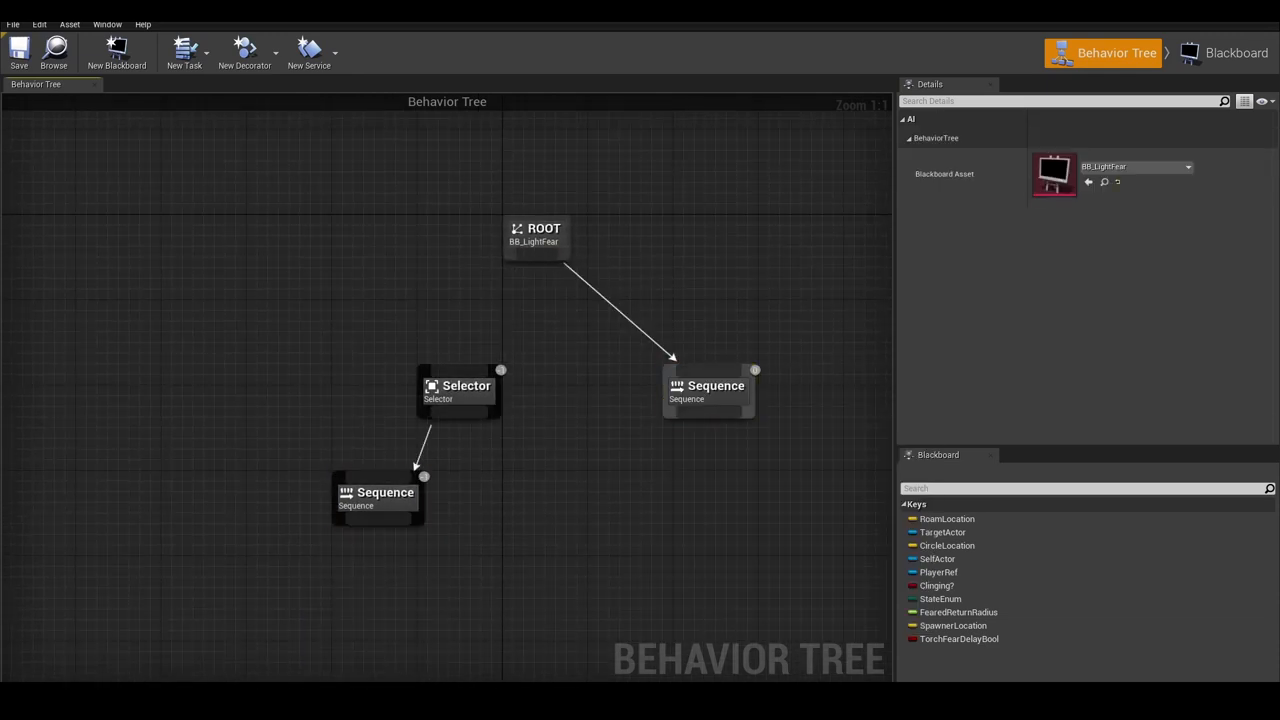
click(576, 336)
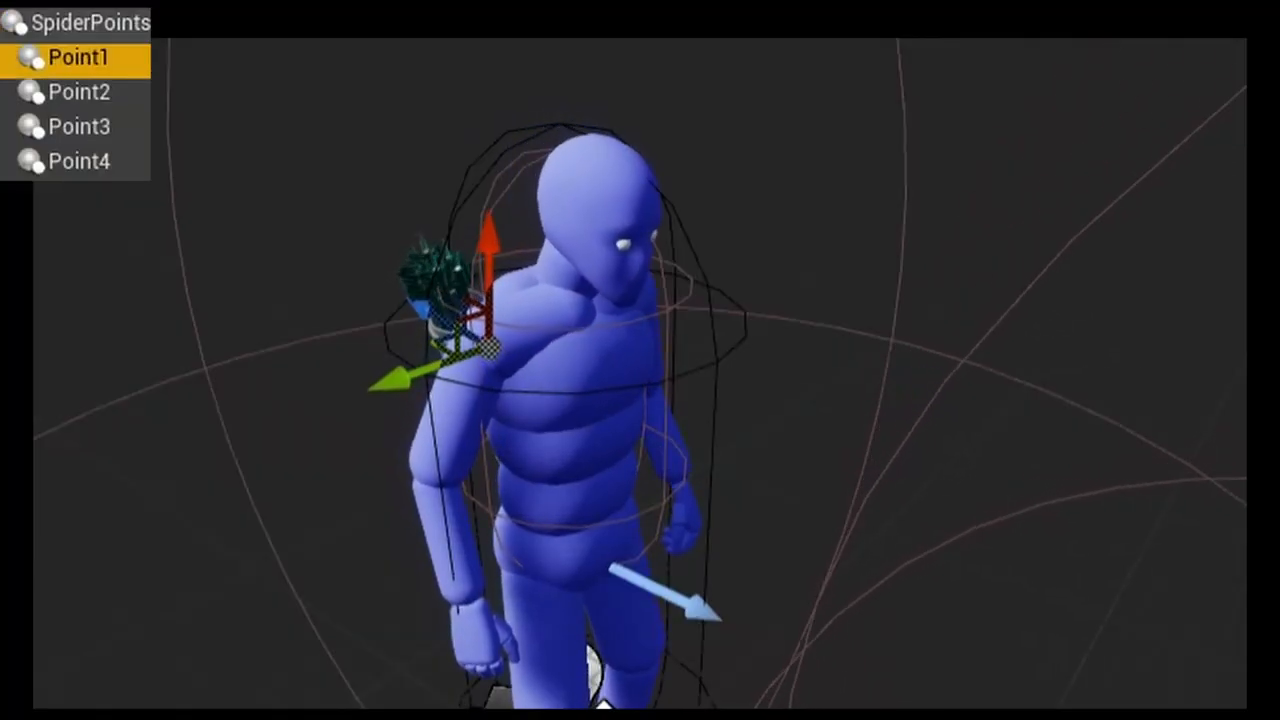
Select the first SpiderPoints clinging point component on the player mannequin.
click(80, 126)
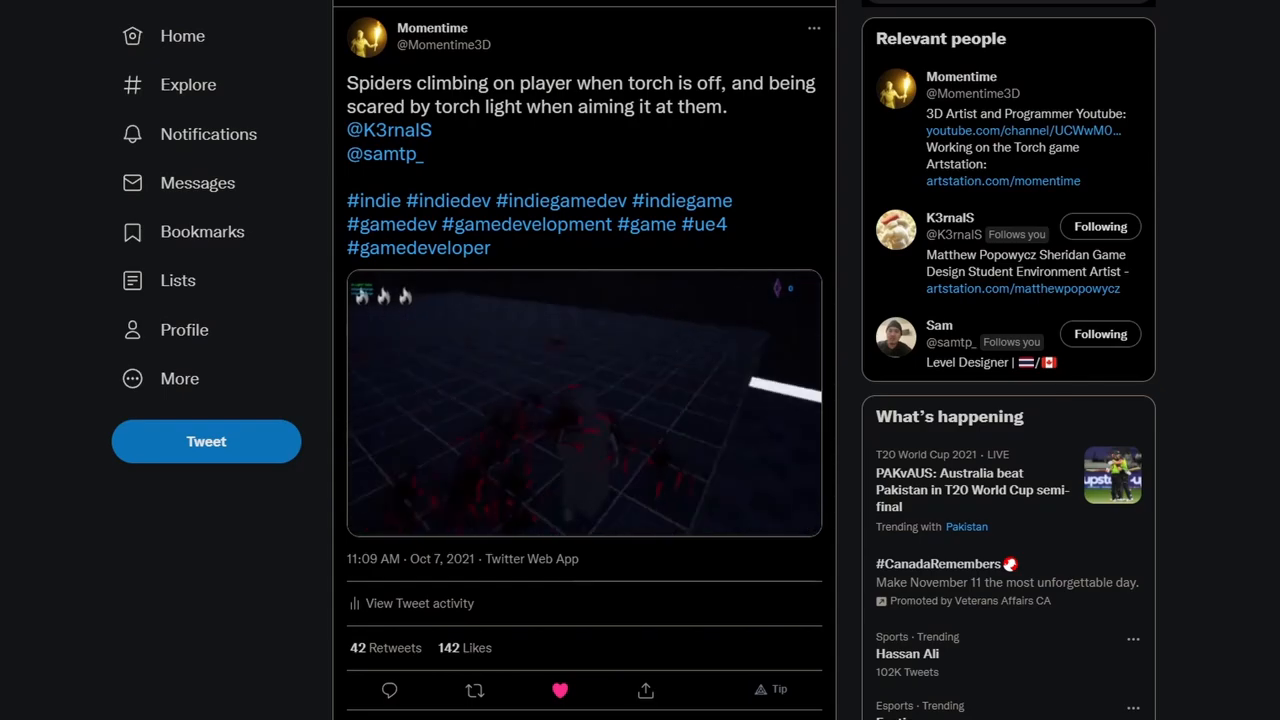
Scroll the spider-climbing gameplay tweet down to its replies.
scroll(down, 3)
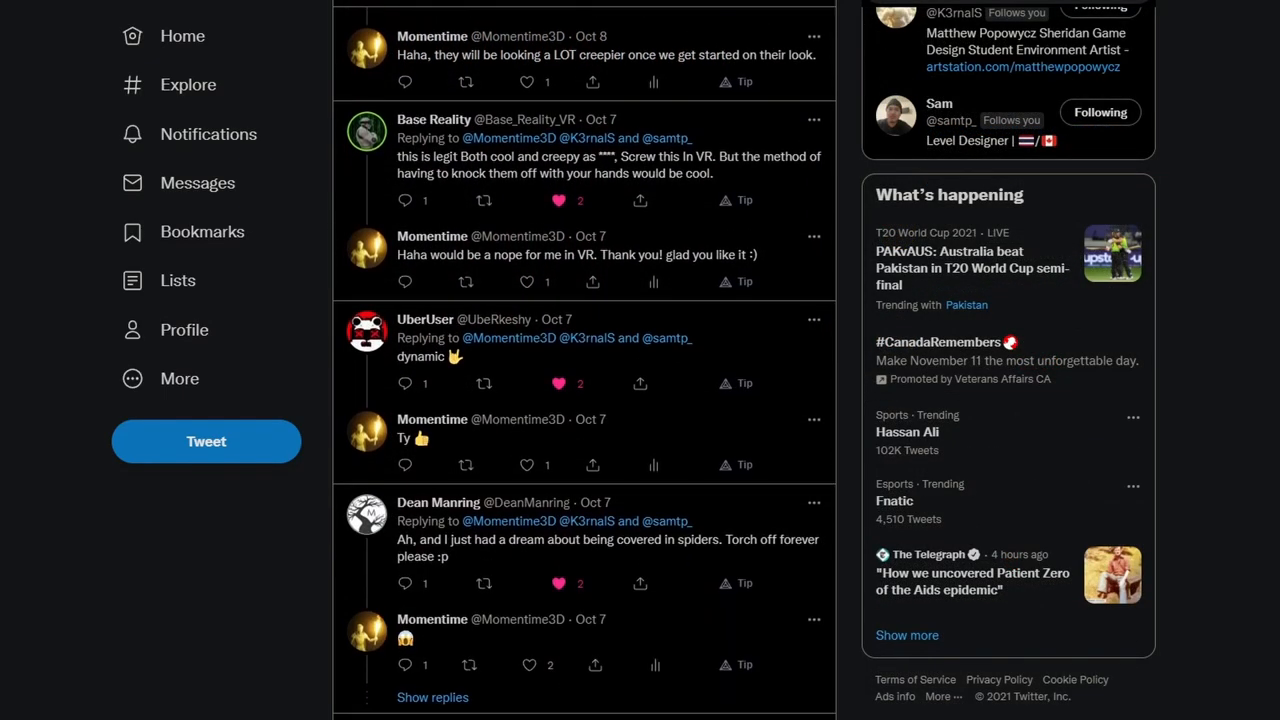
scroll(down, 3)
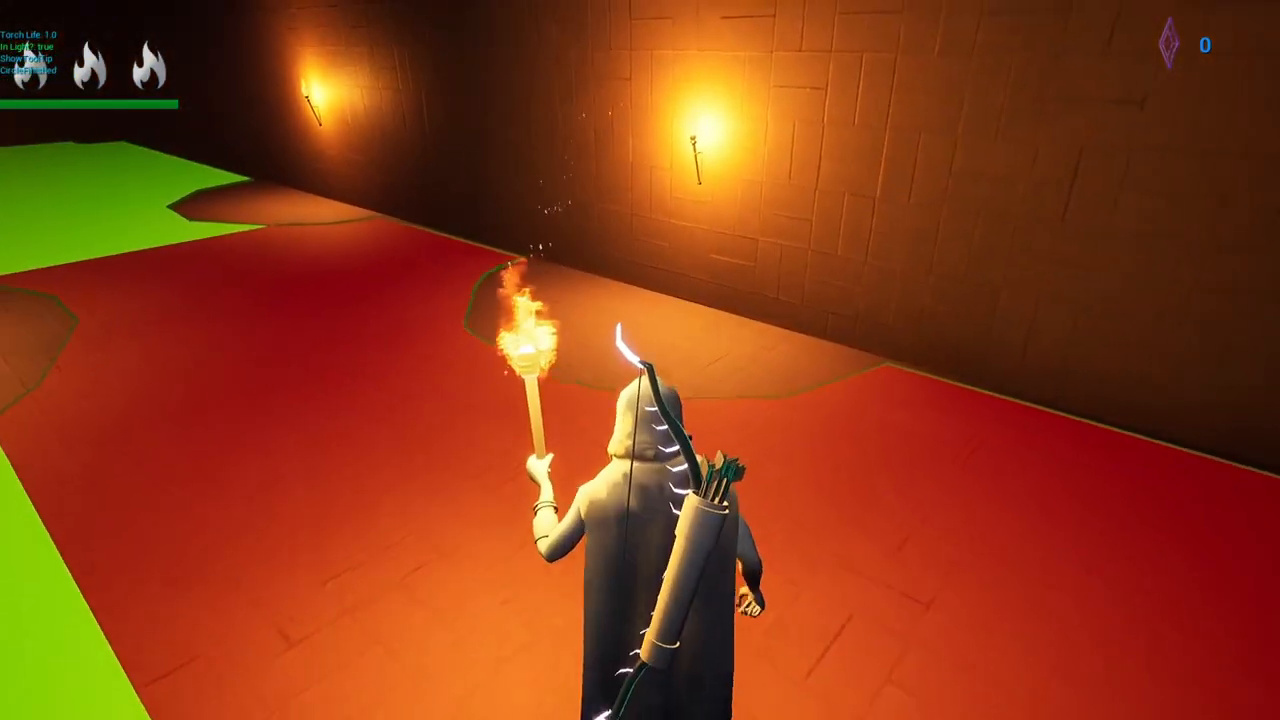
mouse_move(640, 360)
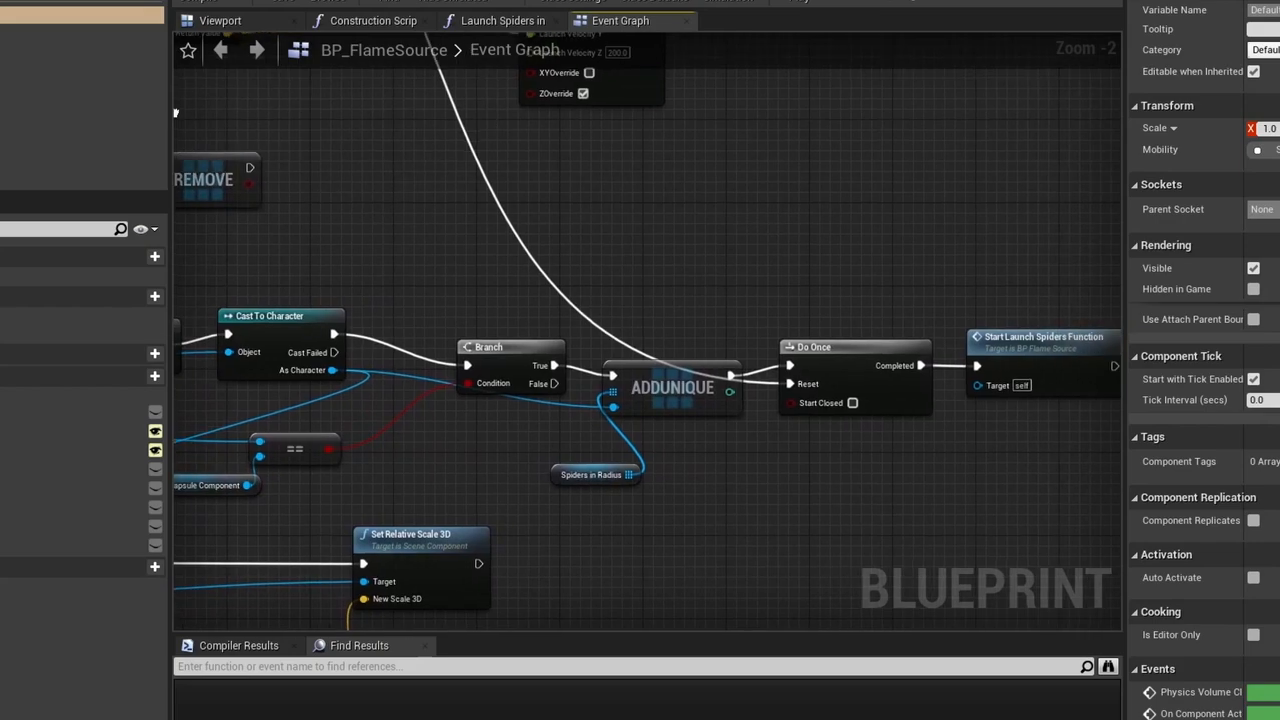
Show BP_FlameSource's viewport with its sphere detection component.
click(220, 20)
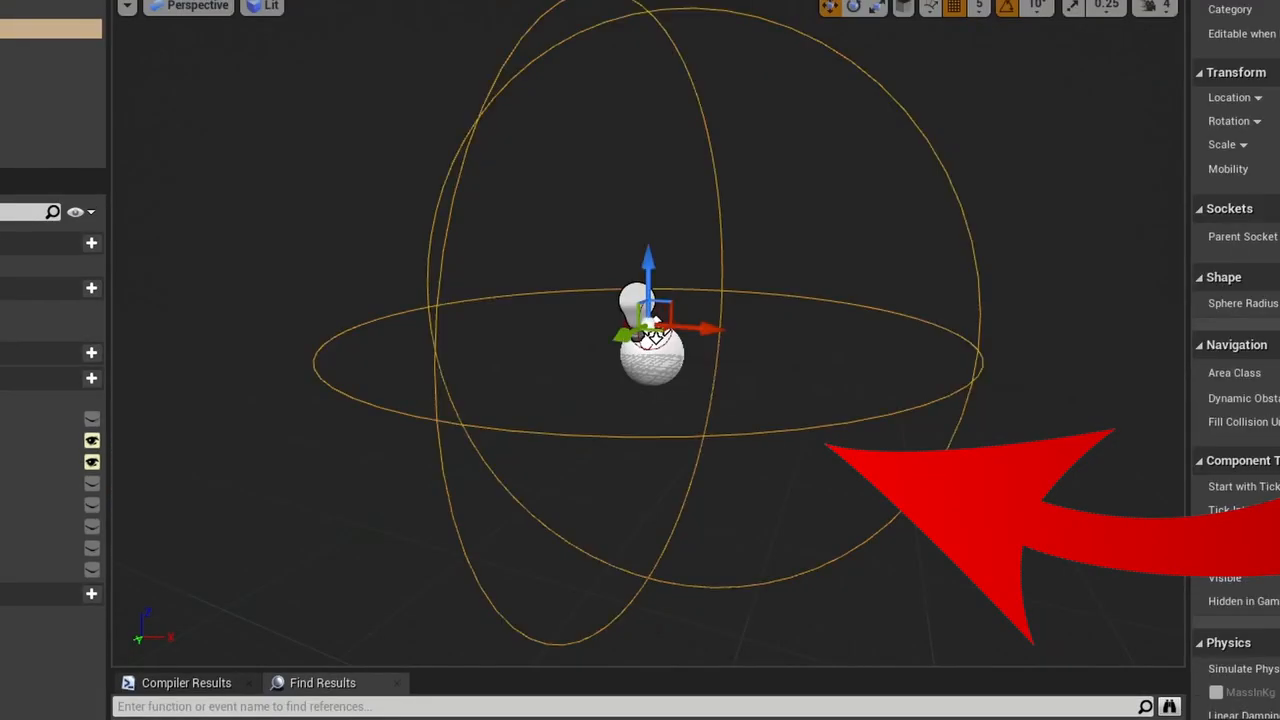